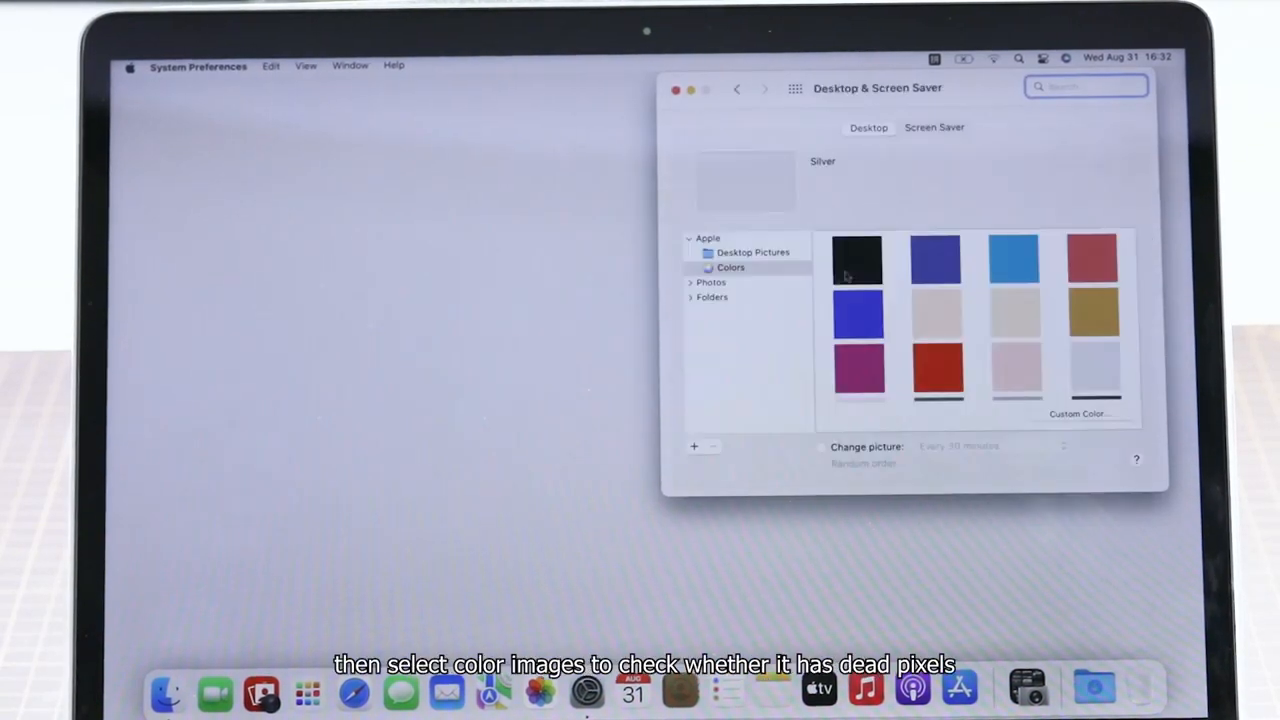
- Cycle the desktop through solid cyan, Gold 2, silver and another swatch to check for dead pixels
{"action": "left_click", "coordinate": [1012, 258]}
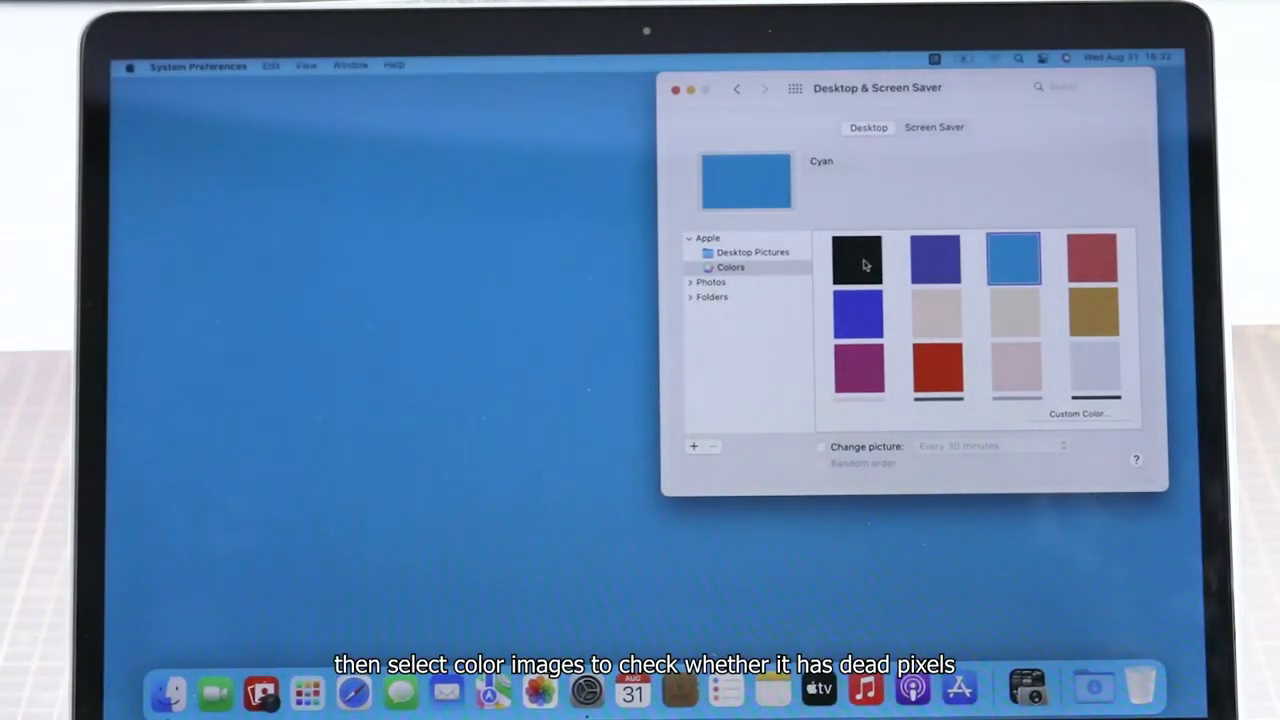
{"action": "left_click", "coordinate": [936, 316]}
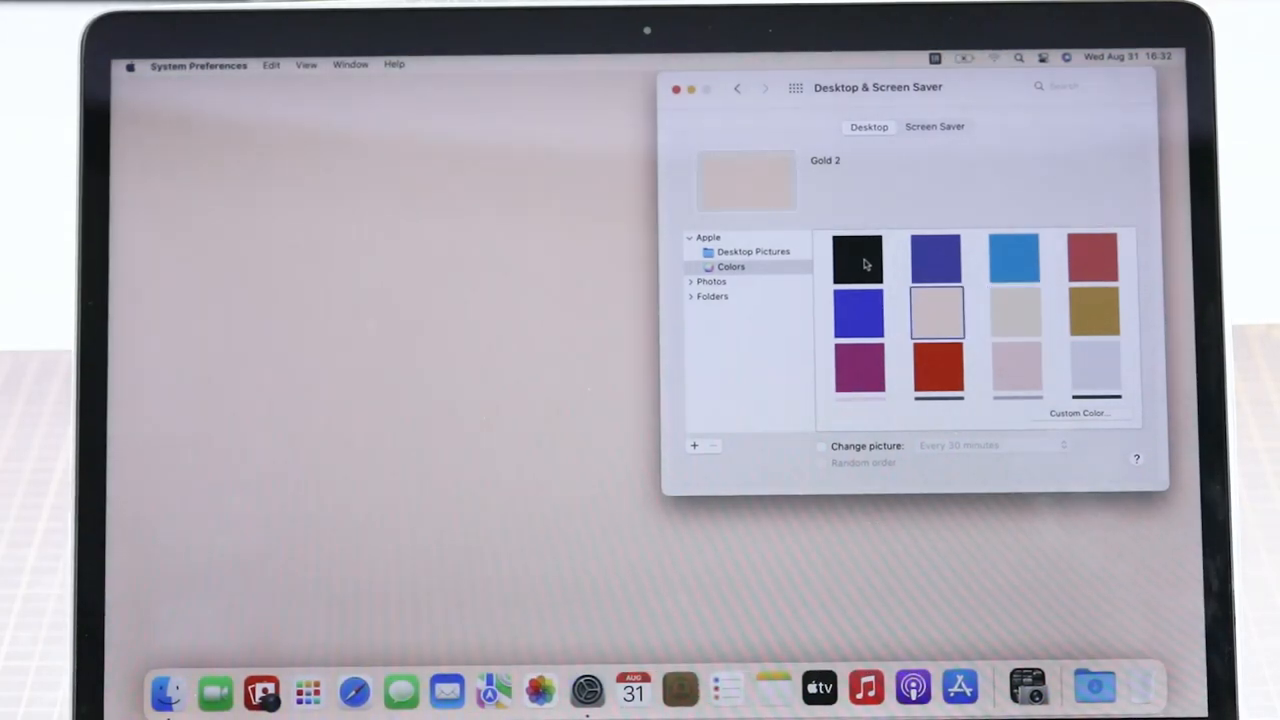
{"action": "left_click", "coordinate": [1092, 368]}
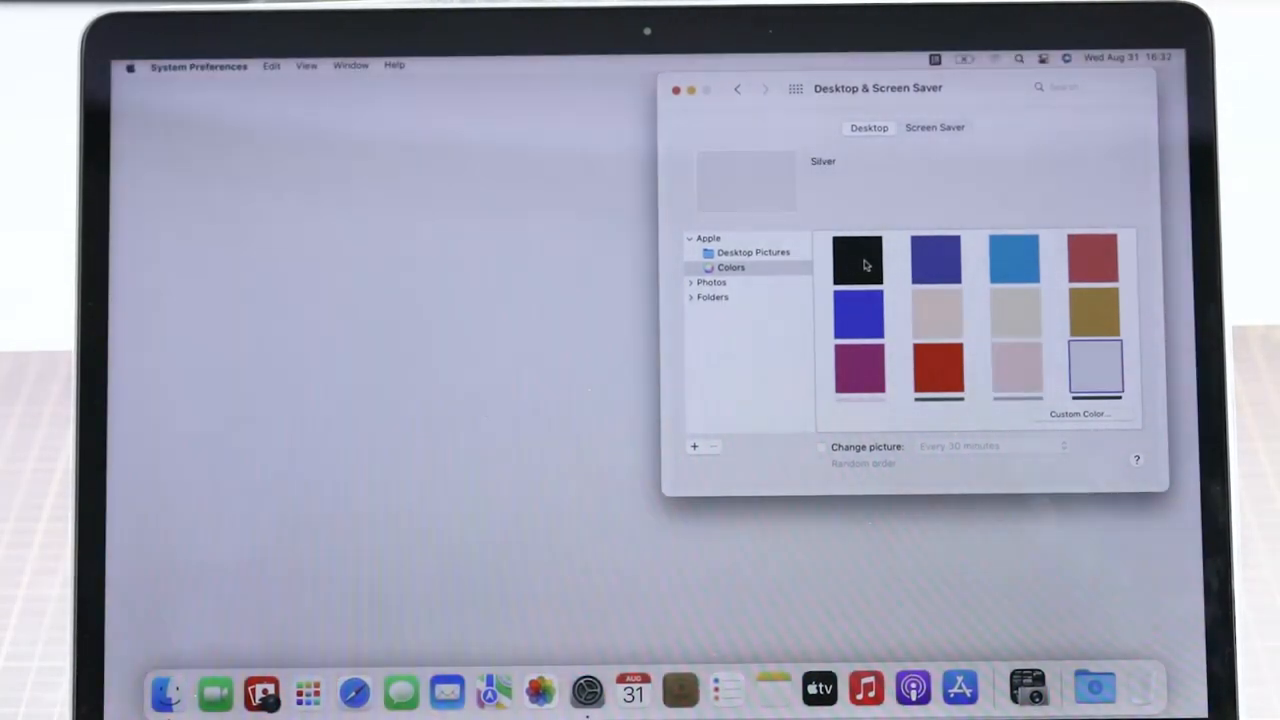
{"action": "left_click", "coordinate": [858, 370]}
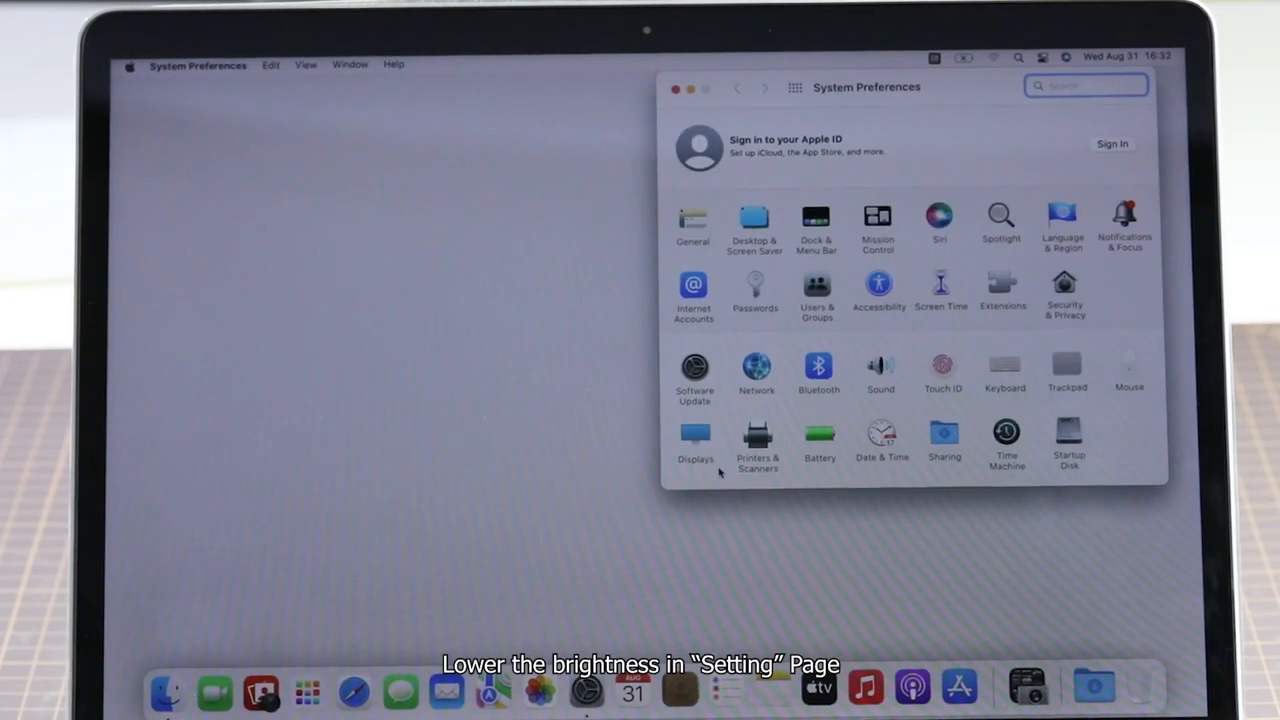
- In Displays, lower the brightness and enable automatic brightness adjustment
{"action": "left_click", "coordinate": [696, 440]}
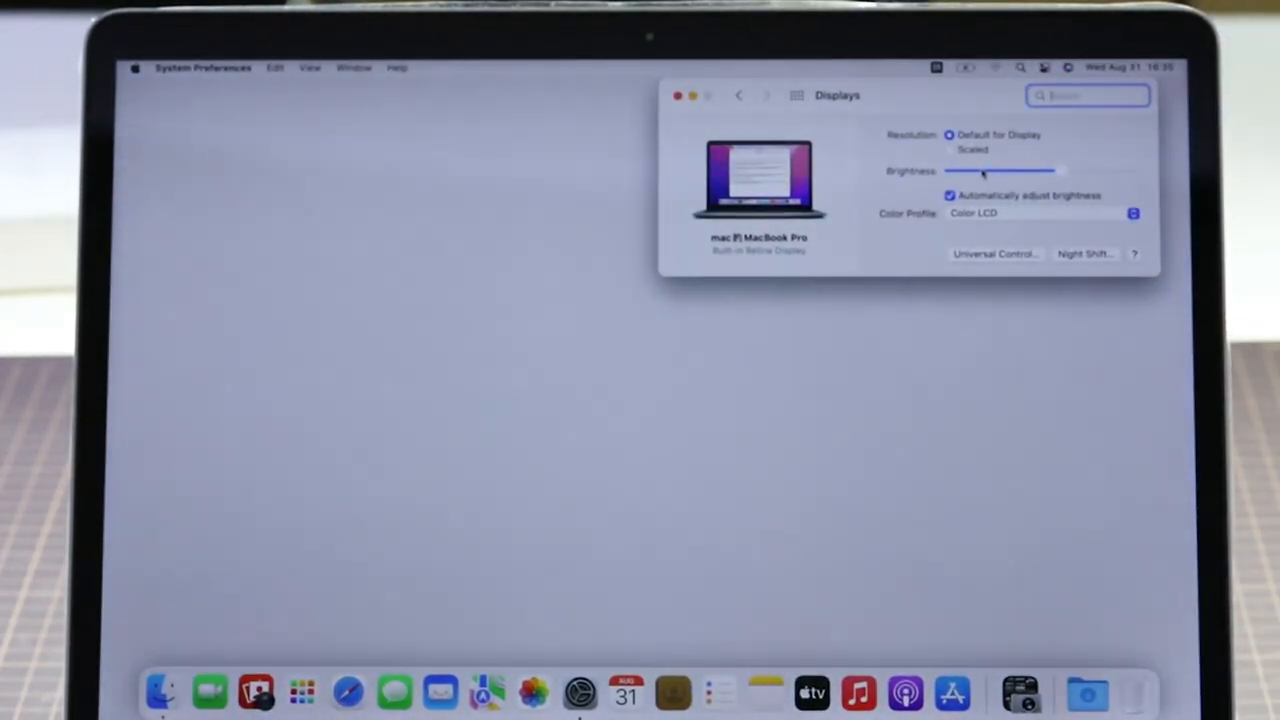
{"action": "left_click", "coordinate": [676, 96]}
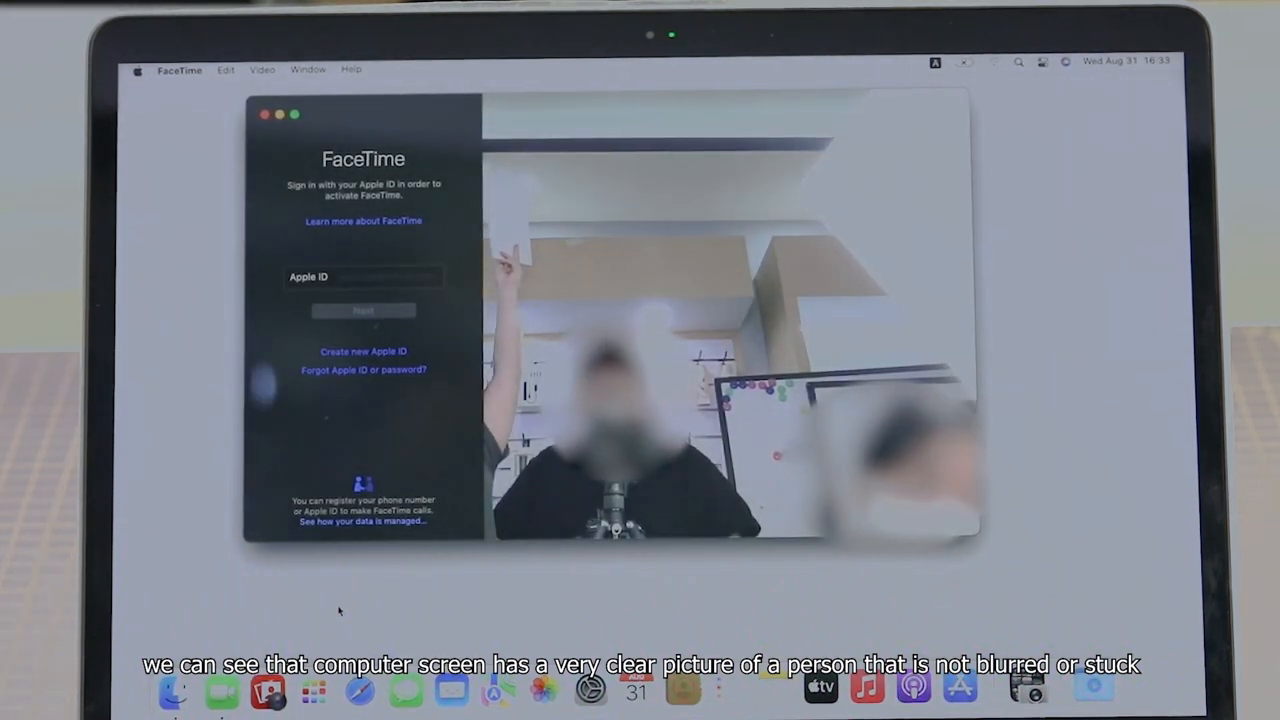
- Show the FaceTime camera preview to confirm the picture is sharp and live
{"action": "left_click", "coordinate": [364, 276]}
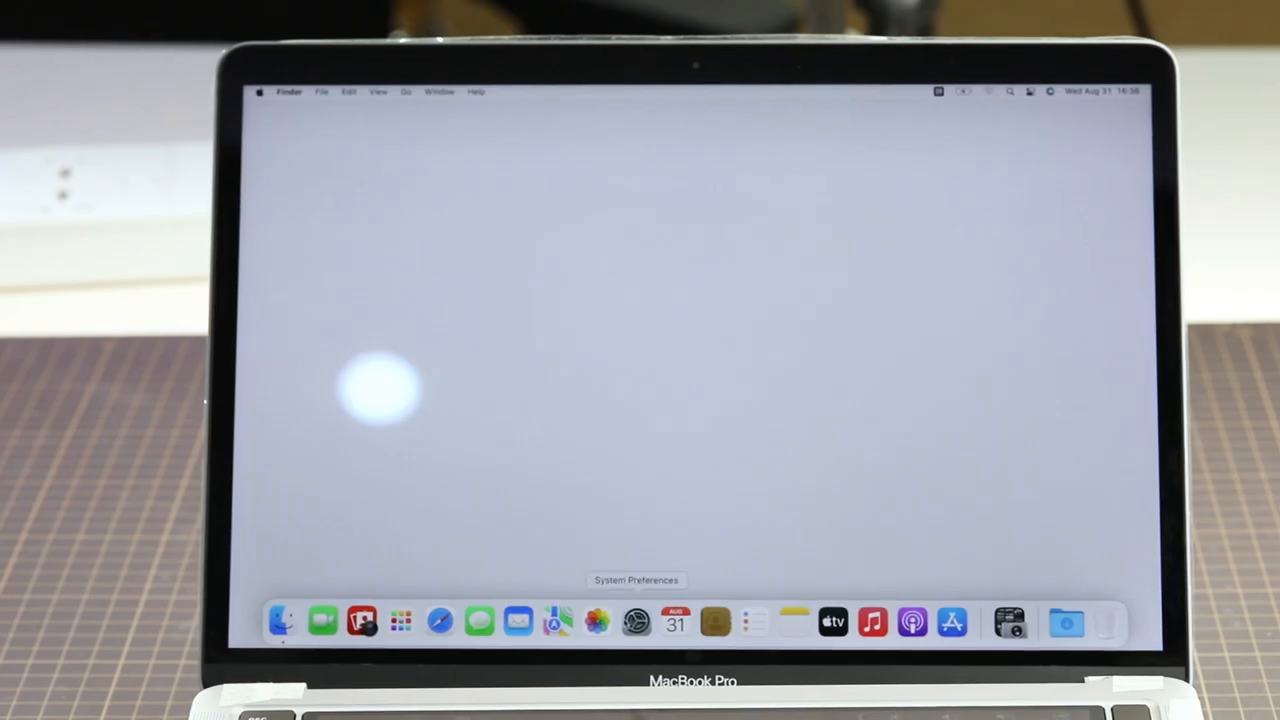
- Return to the Displays settings to raise screen brightness to maximum
{"action": "left_click", "coordinate": [636, 622]}
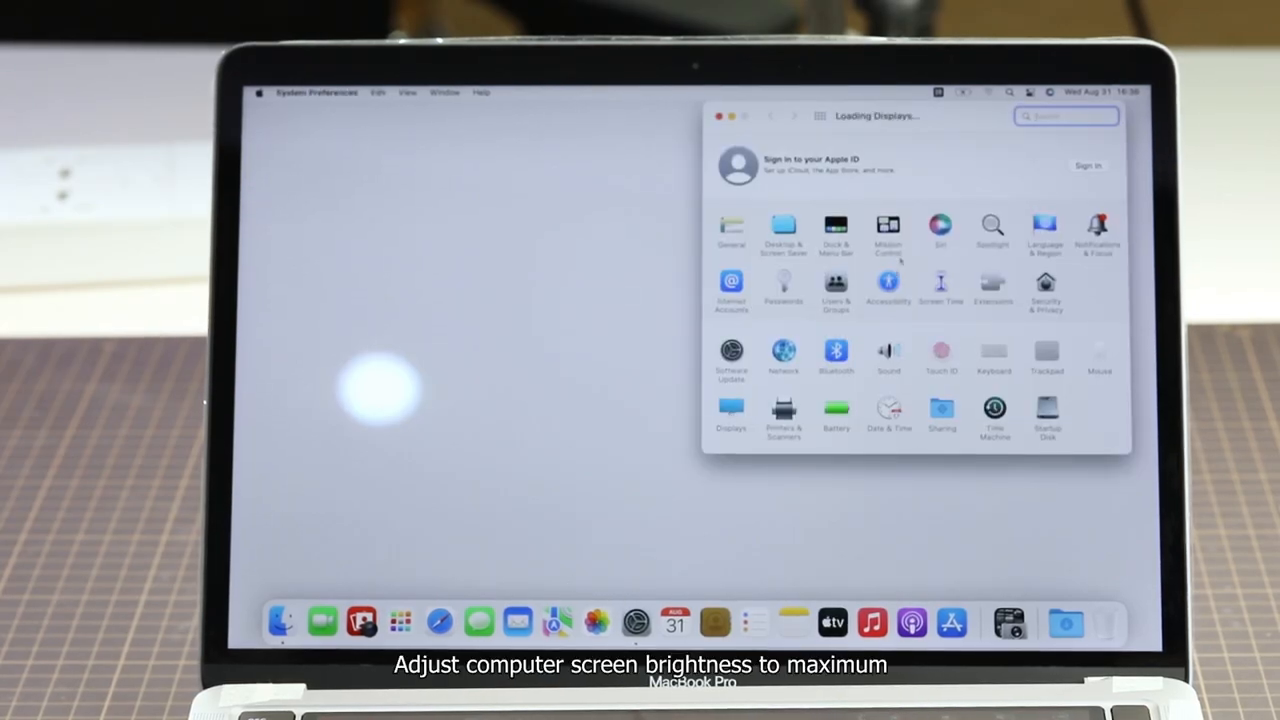
{"action": "left_click", "coordinate": [732, 414]}
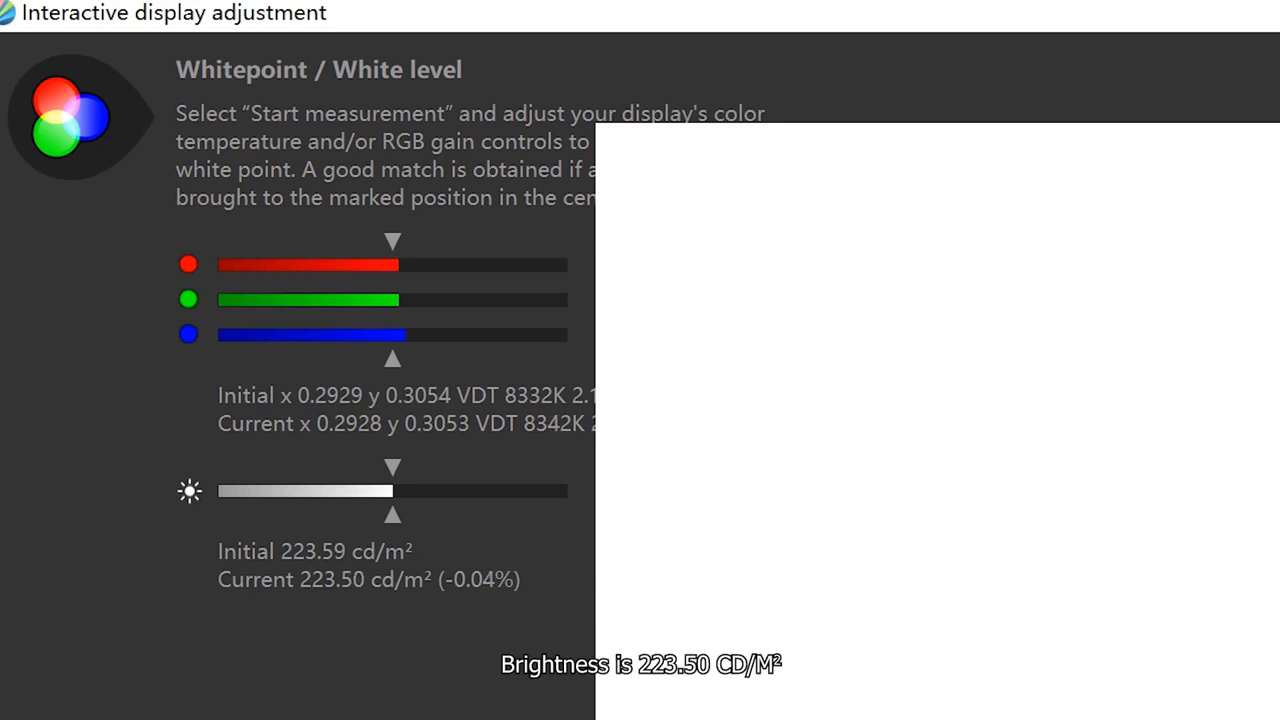
- Read the white-level measurement: 223.50 cd/m² at about 8342 K
{"action": "left_click", "coordinate": [368, 580]}
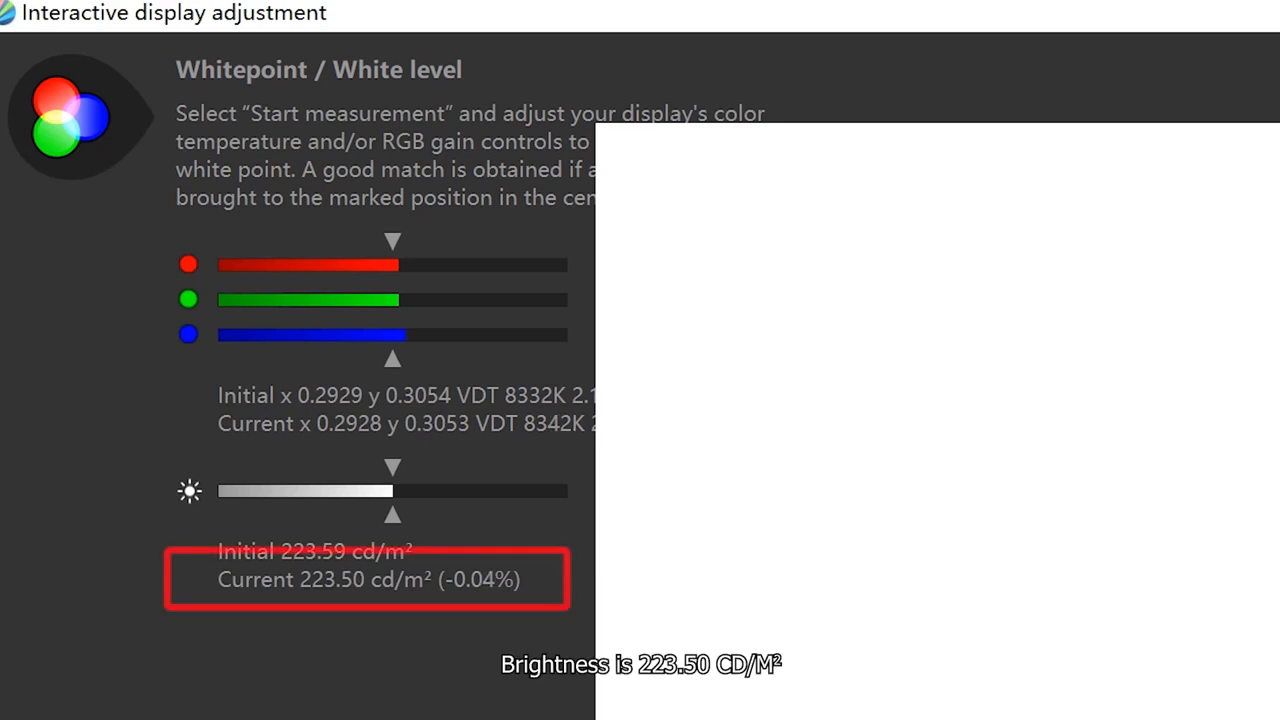